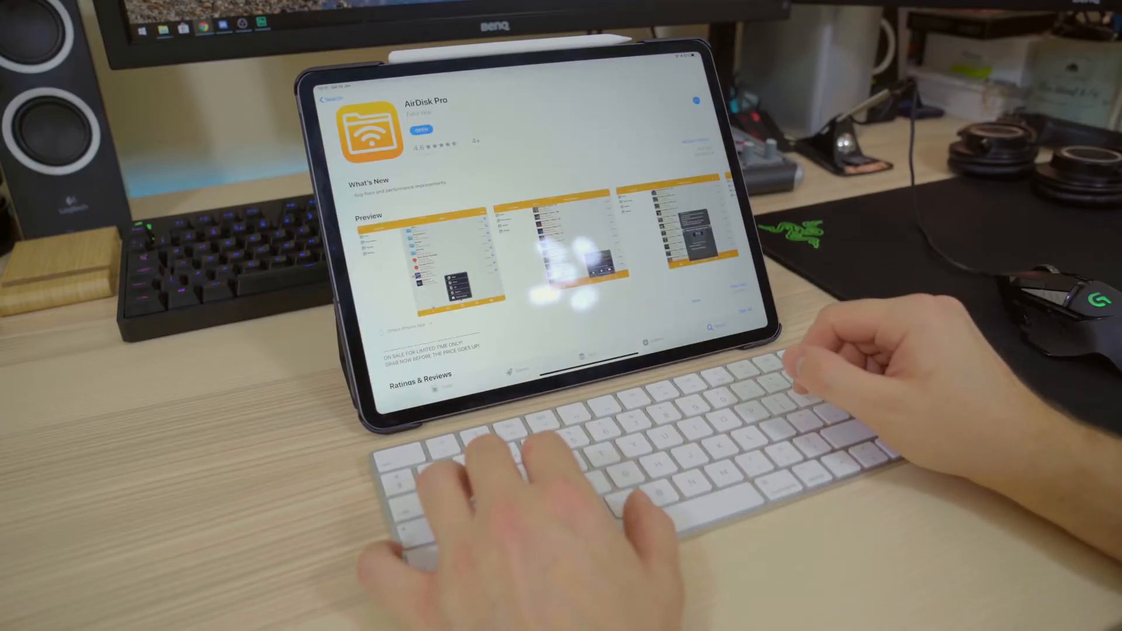
Scroll through AirDisk Pro's Local file list to view the folders, video clips and zip archives.
scroll("down", 3)
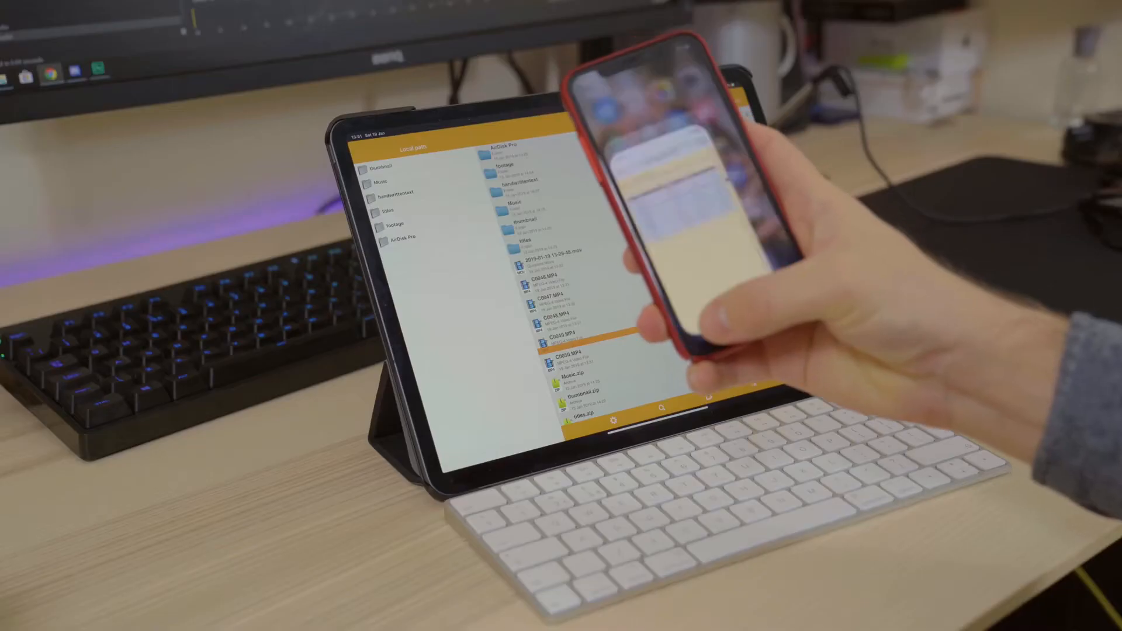
mouse_move(701, 251)
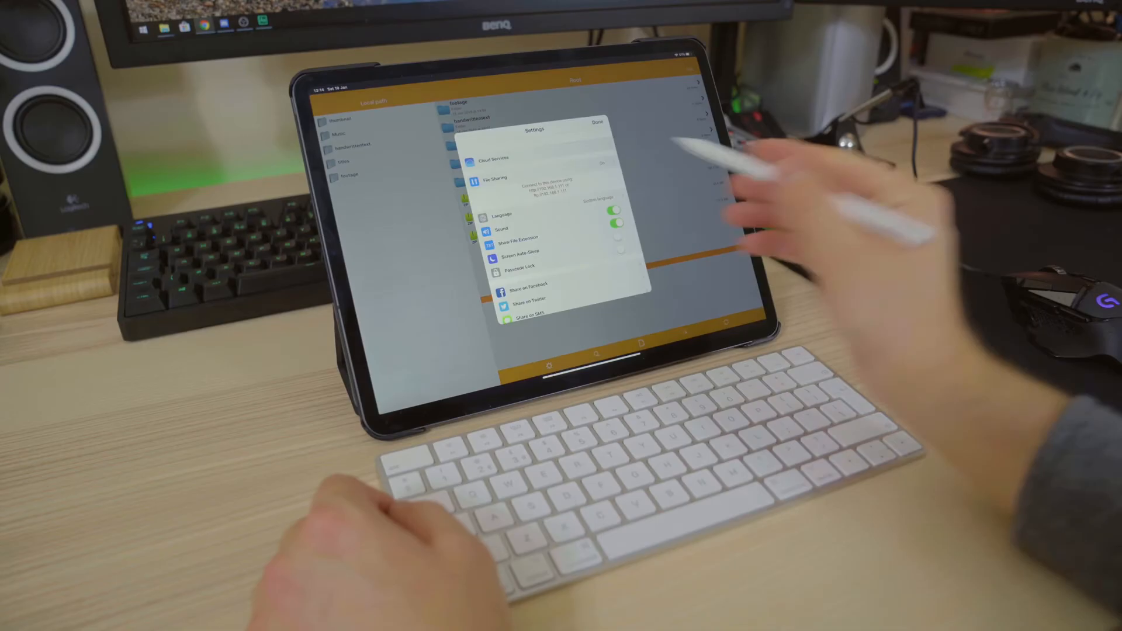
Scroll the AirDisk Pro storage listing in the browser to review its folders and zip archives.
scroll("down", 3)
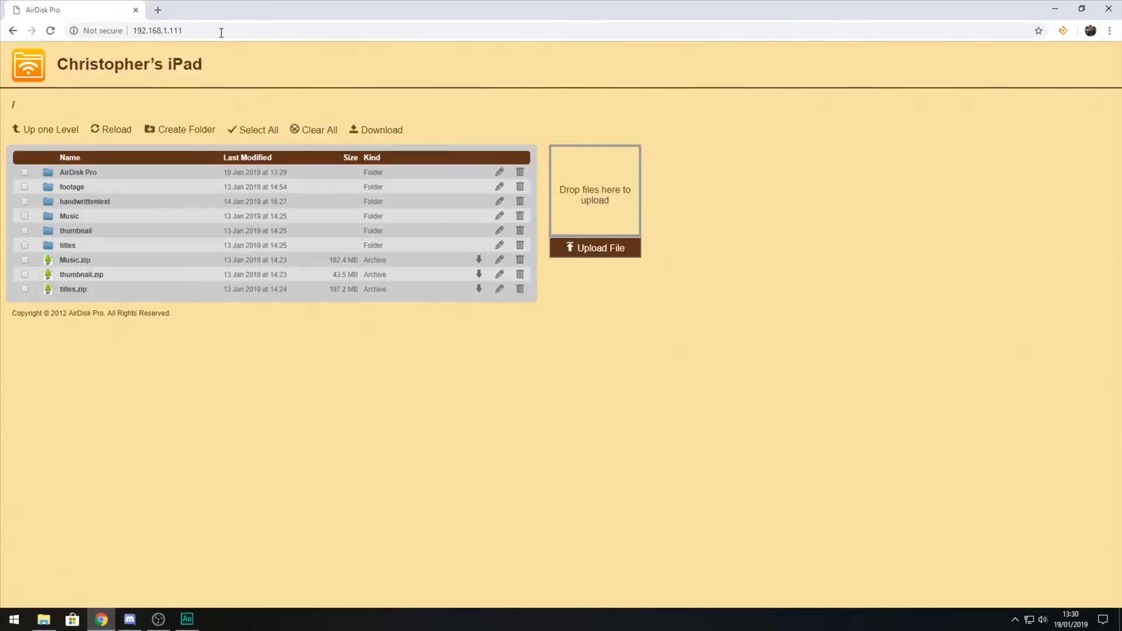
mouse_move(287, 339)
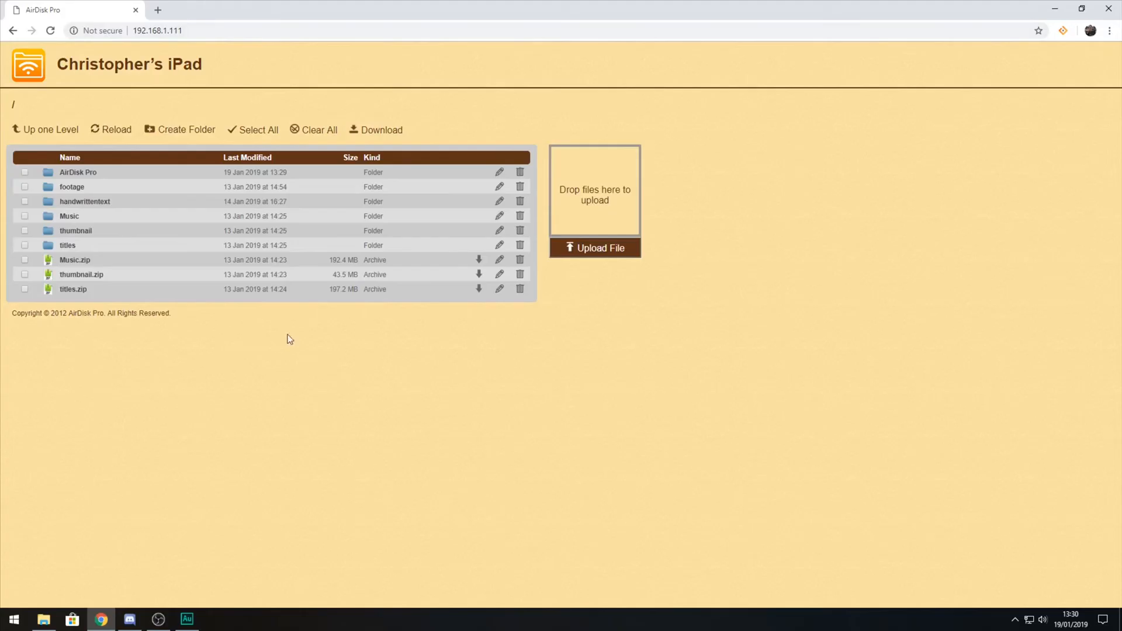
Bring up a File Explorer window showing the Footage folder's six video clips.
left_click(44, 619)
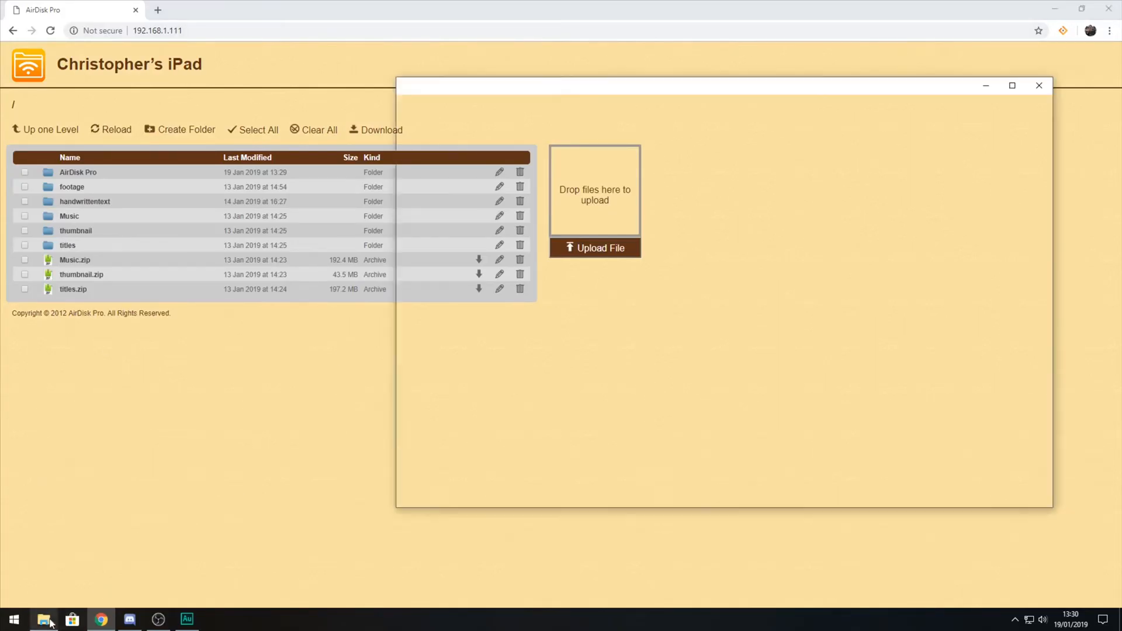
left_click(44, 619)
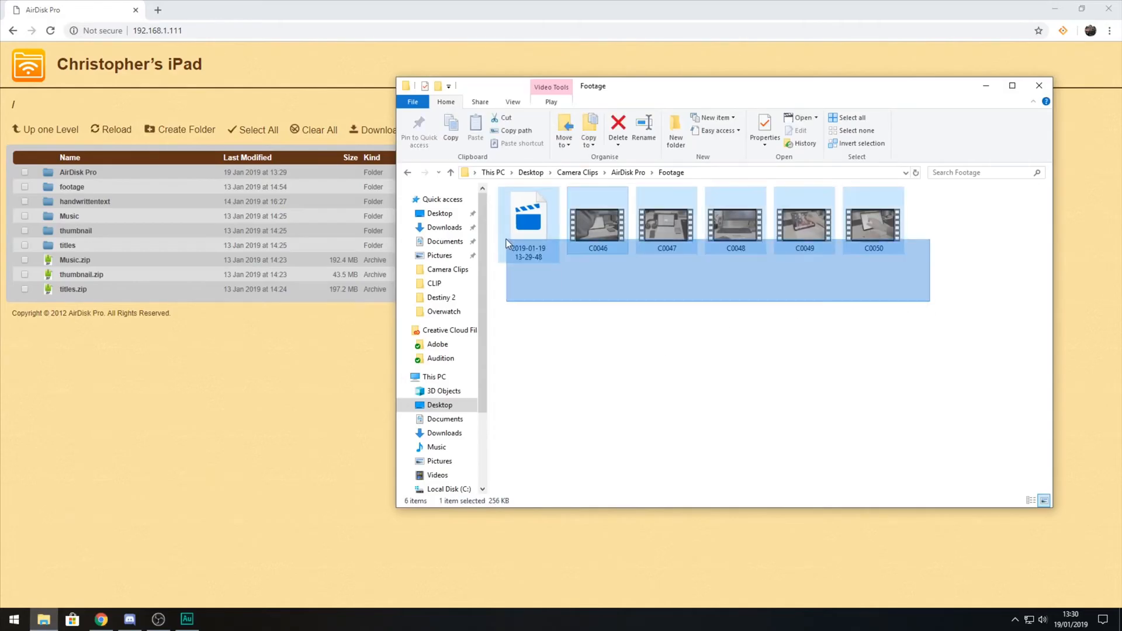